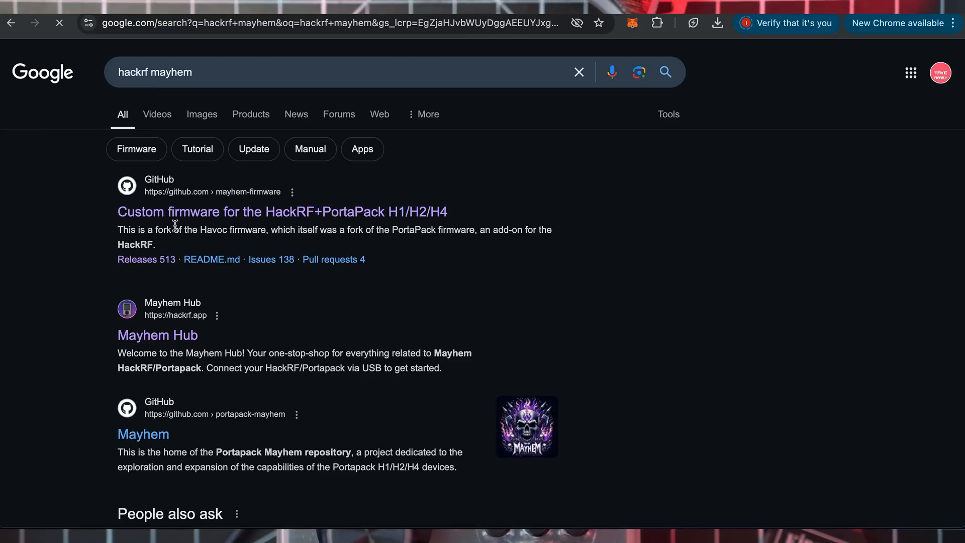
# Step: Open the mayhem-firmware repository and scroll to its Releases section
pyautogui.click(287, 211)
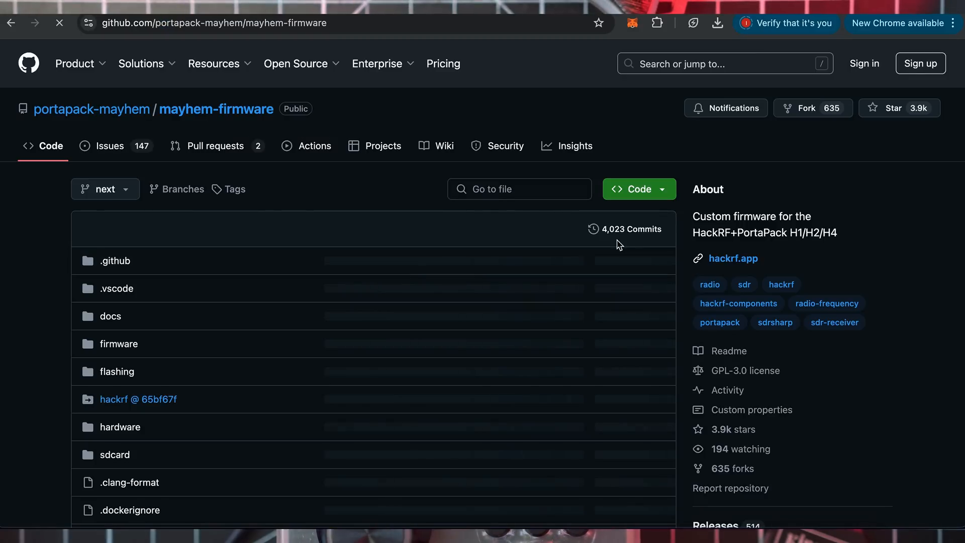
pyautogui.scroll(-3)
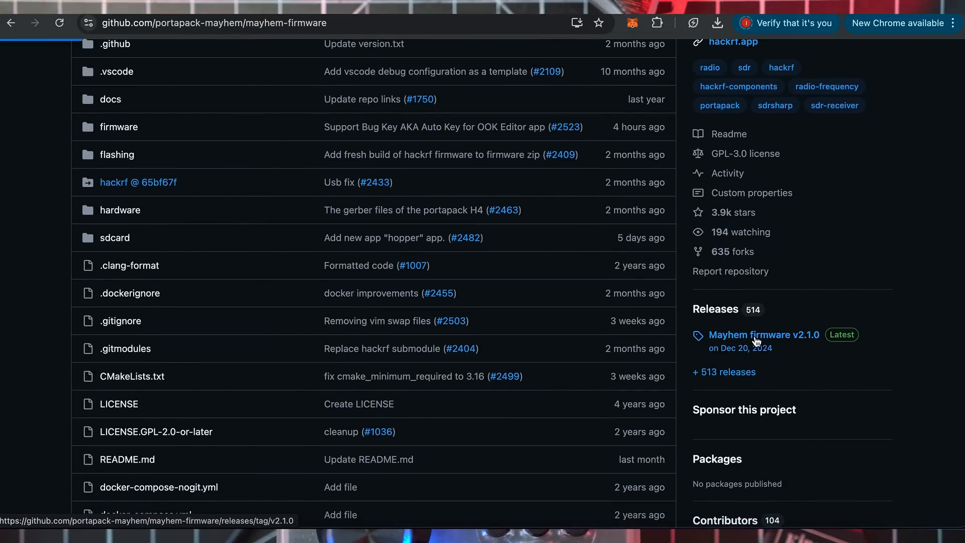
# Step: Open the v2.1.0 release and download mayhem_v2.1.0_FIRMWARE.zip from its Assets
pyautogui.click(764, 334)
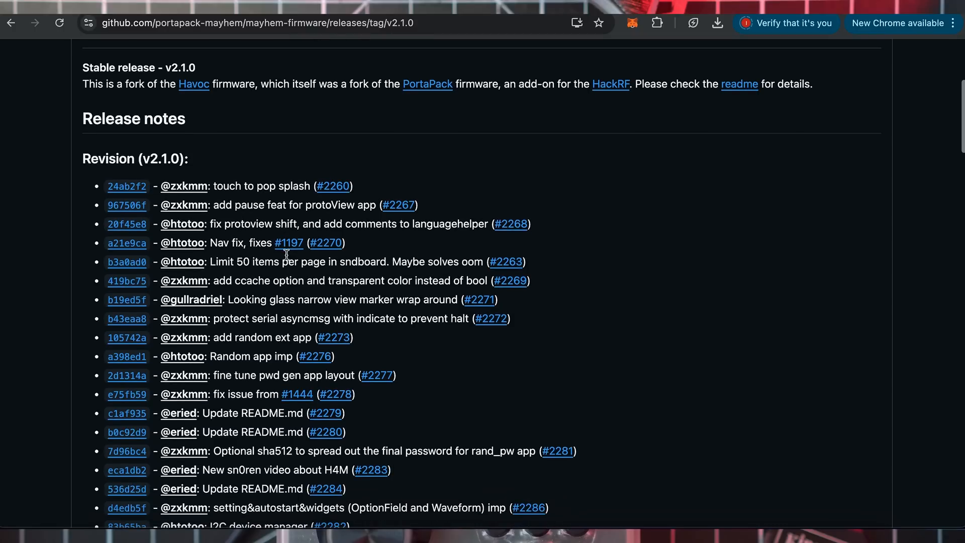
pyautogui.scroll(-3)
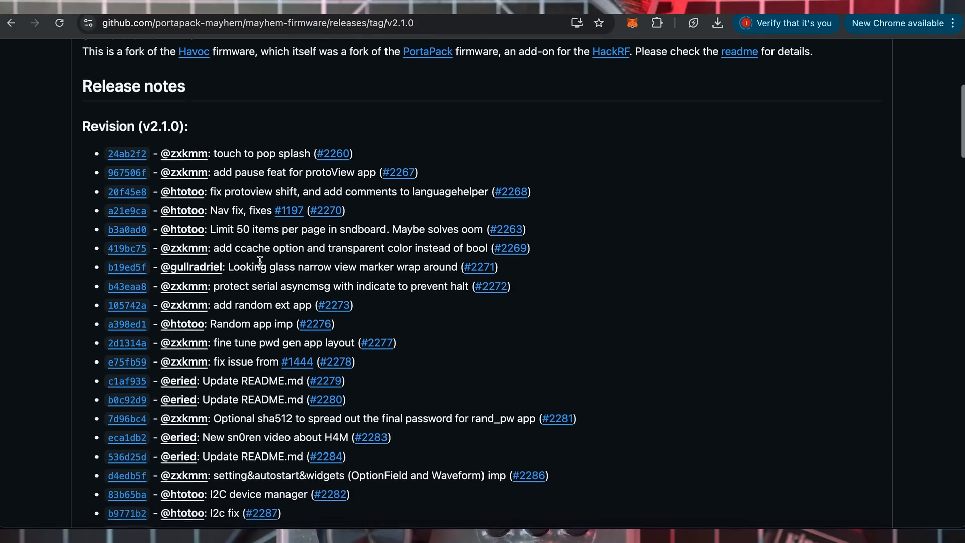
pyautogui.scroll(-3)
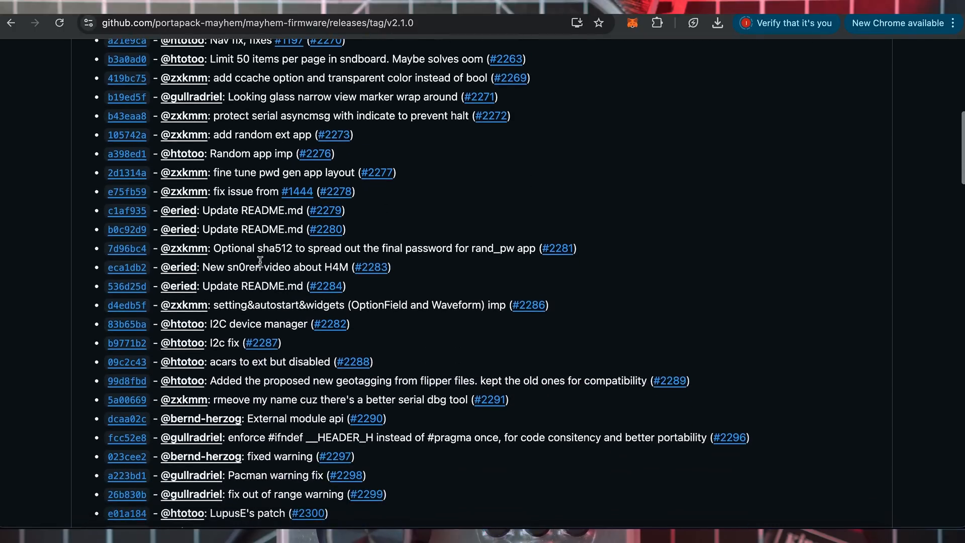
pyautogui.scroll(-3)
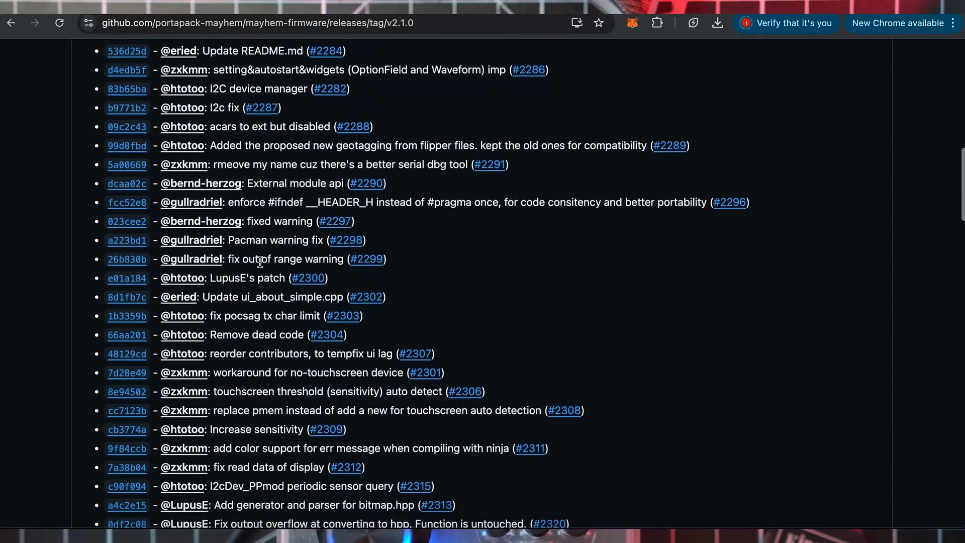
pyautogui.scroll(-3)
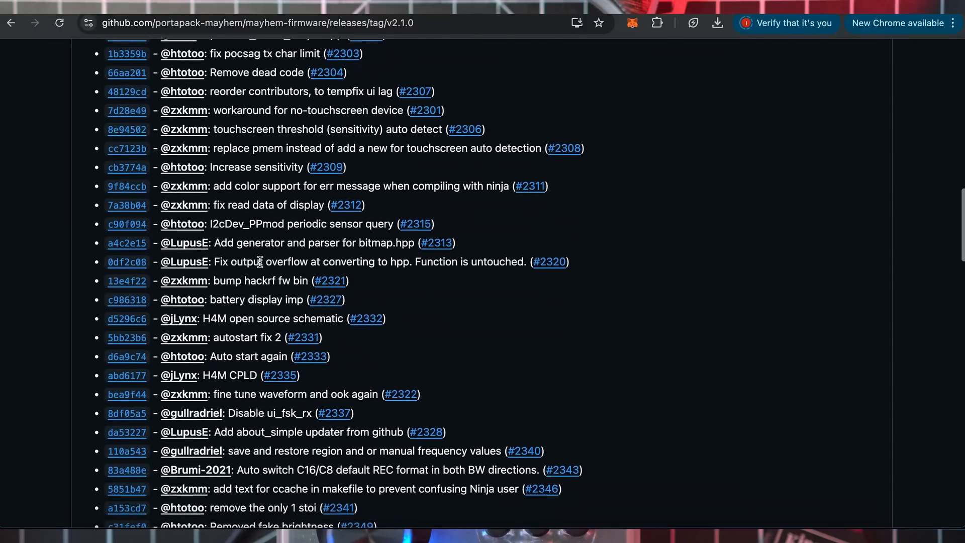
pyautogui.scroll(-3)
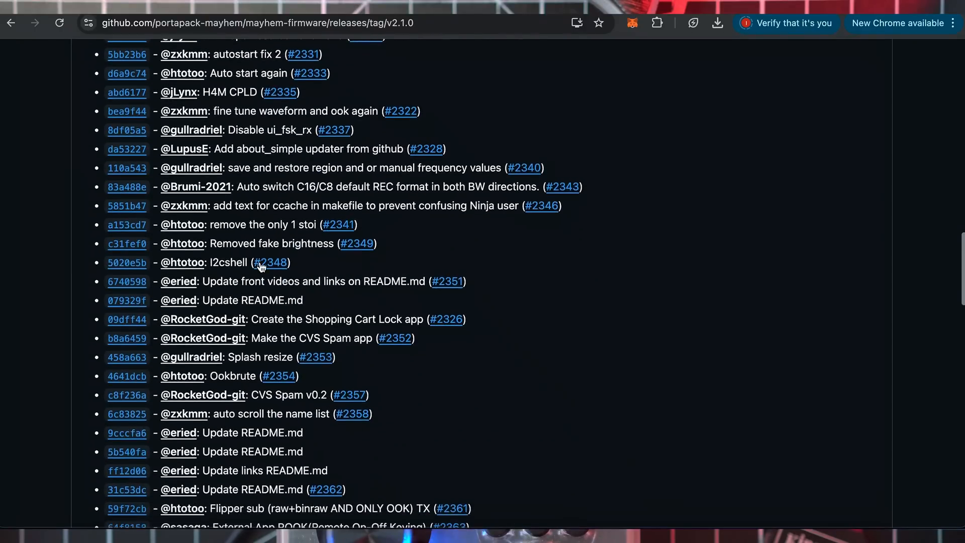
pyautogui.scroll(-3)
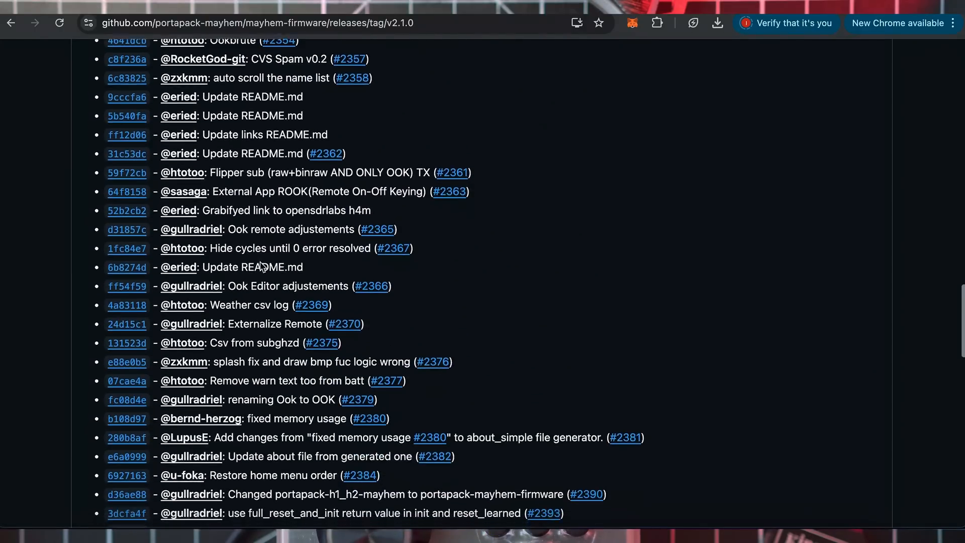
pyautogui.scroll(-3)
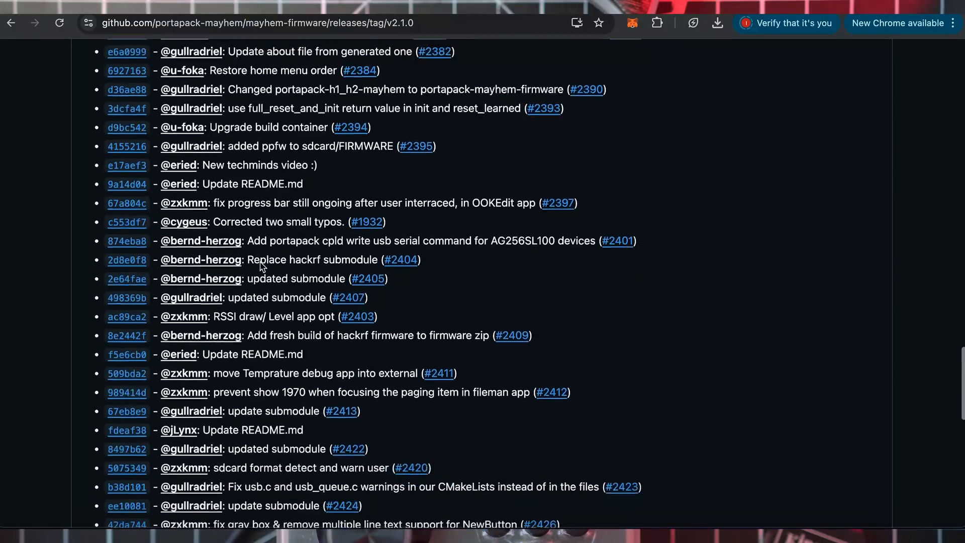
pyautogui.scroll(-3)
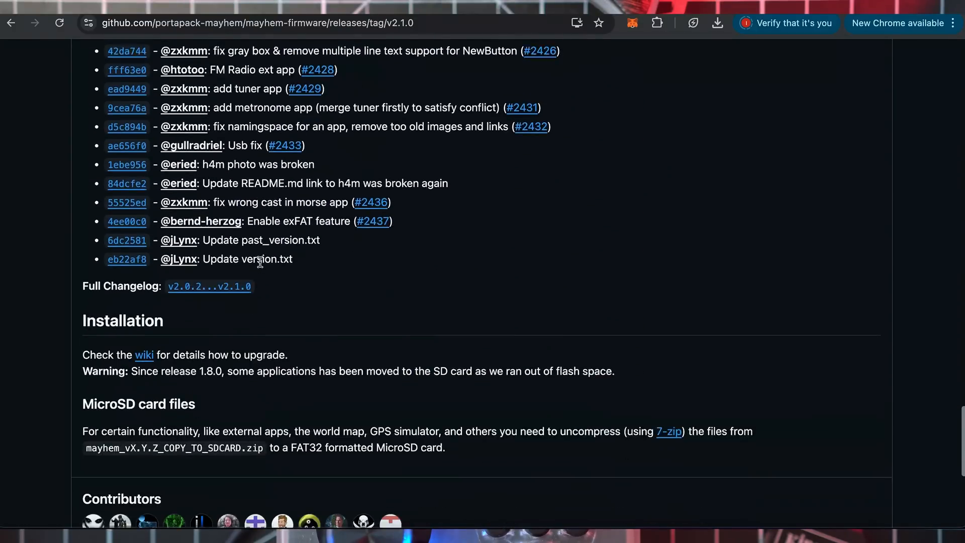
pyautogui.scroll(-3)
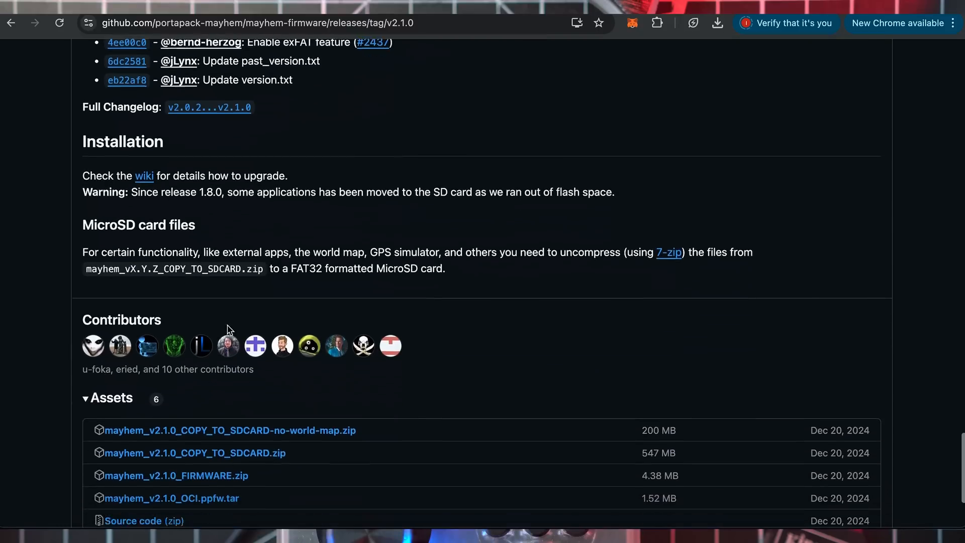
pyautogui.scroll(-3)
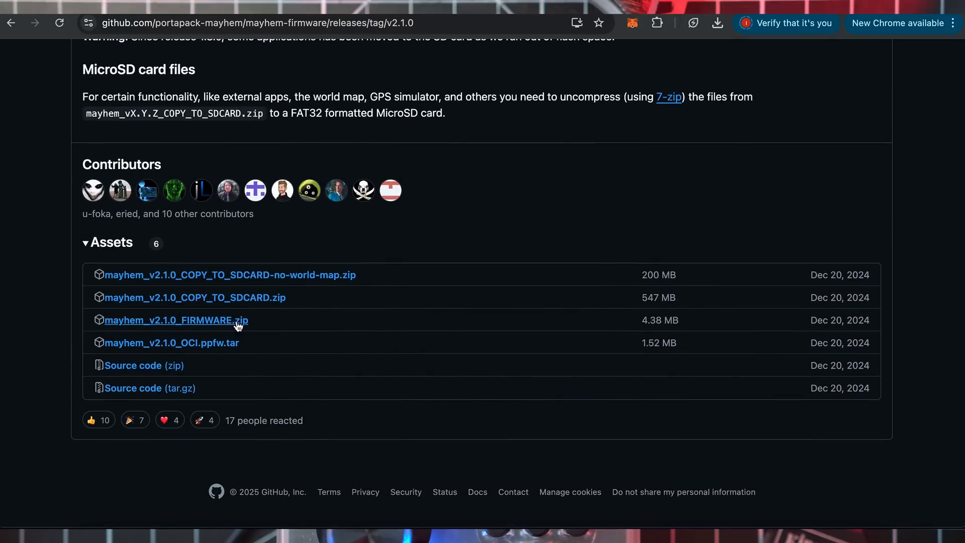
pyautogui.click(177, 320)
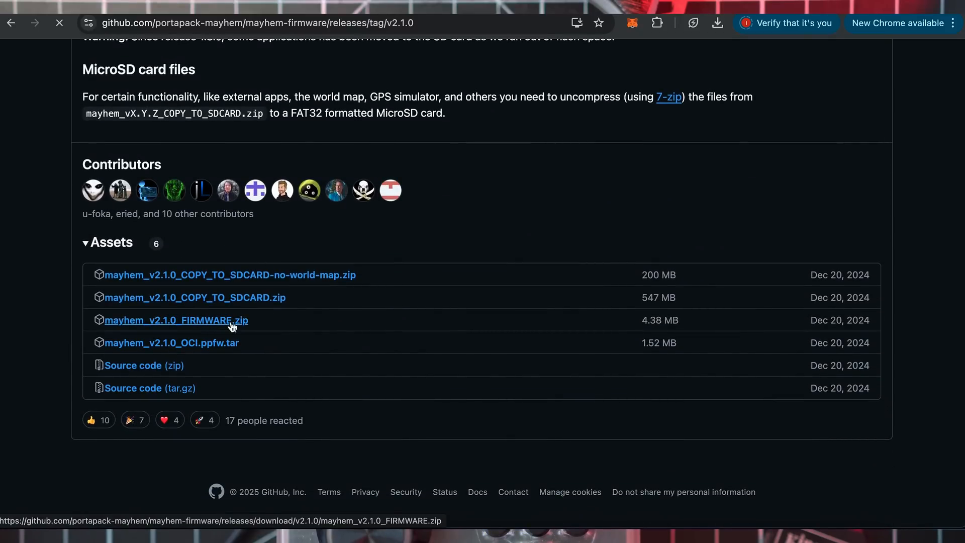
pyautogui.moveTo(227, 284)
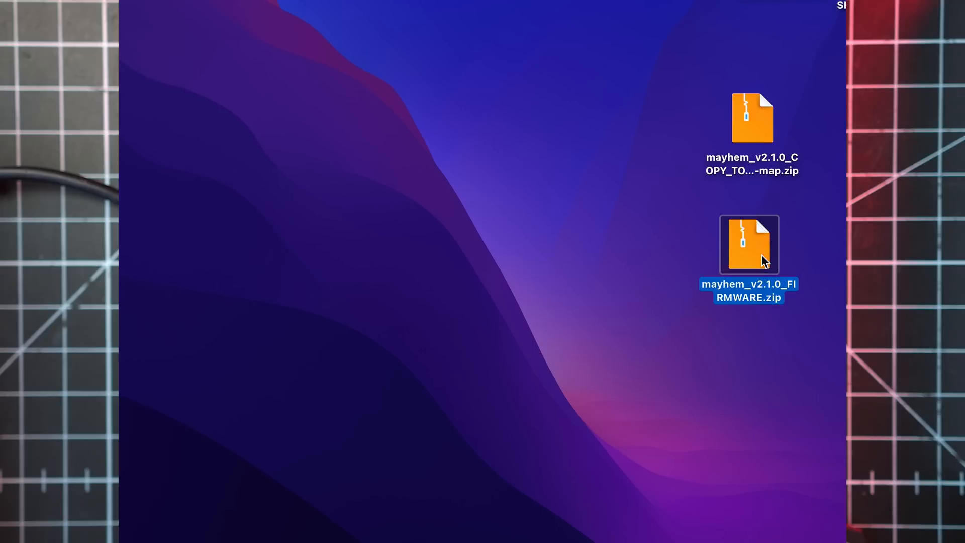
# Step: Extract the firmware zip and start a New Terminal at the mayhem_v2.1.0_FIRMWARE folder
pyautogui.doubleClick(749, 245)
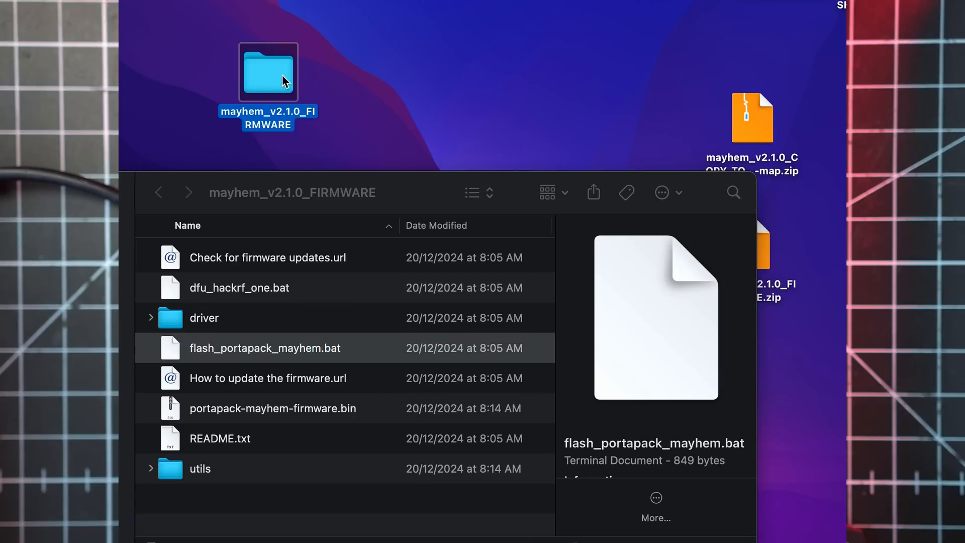
pyautogui.rightClick(267, 72)
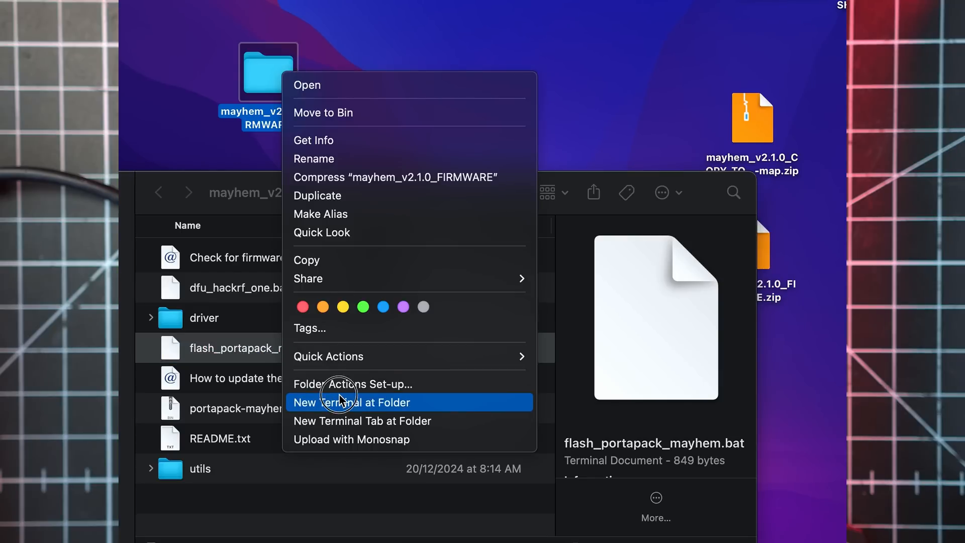
pyautogui.click(352, 402)
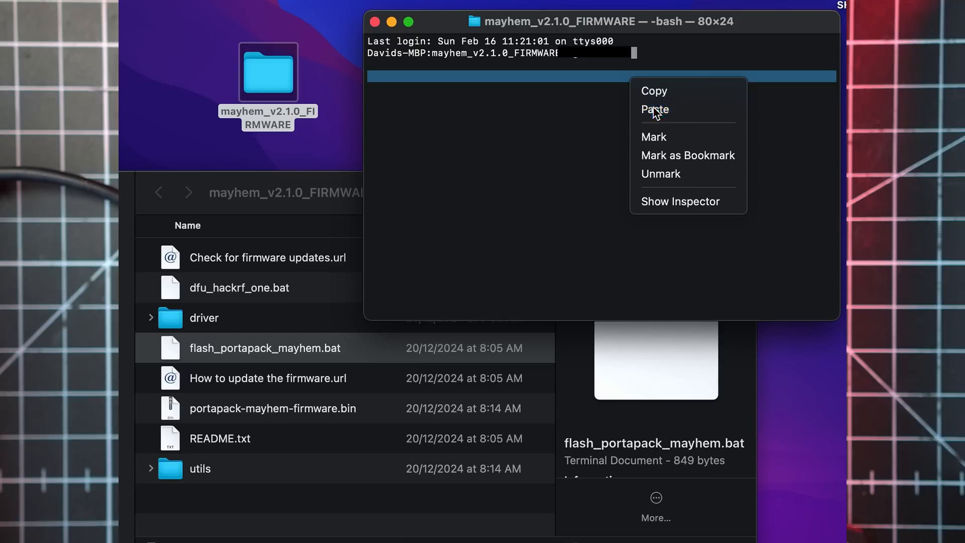
# Step: Paste and run hackrf_spiflash -w portapack-mayhem-firmware.bin to write the firmware
pyautogui.click(655, 108)
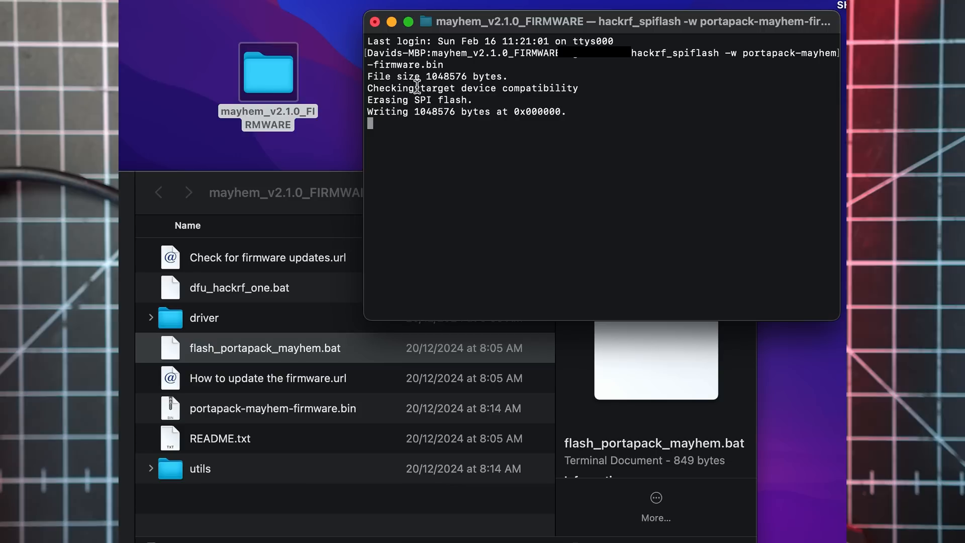
pyautogui.moveTo(440, 184)
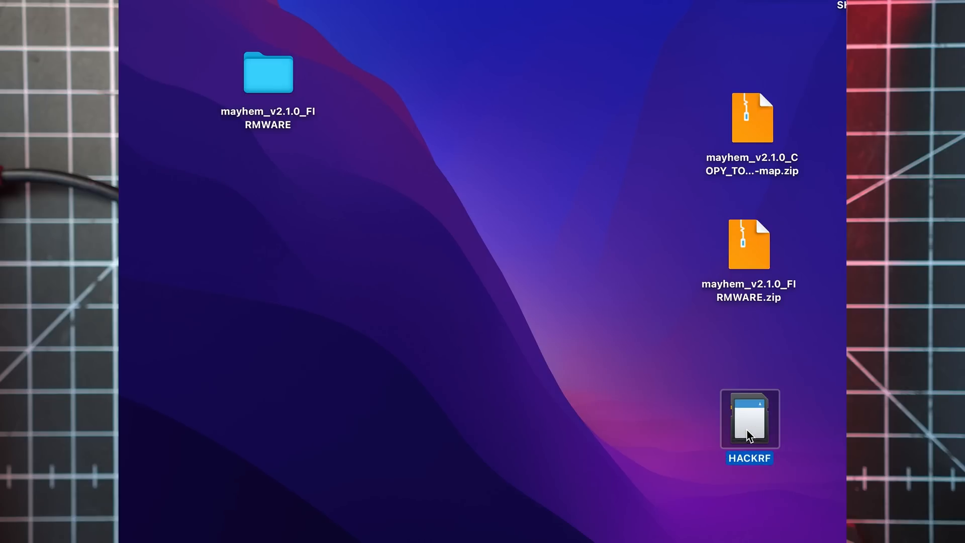
# Step: Extract the COPY_TO_SDCARD archive and open its folder of GPS, SPLASH and other subfolders
pyautogui.click(752, 116)
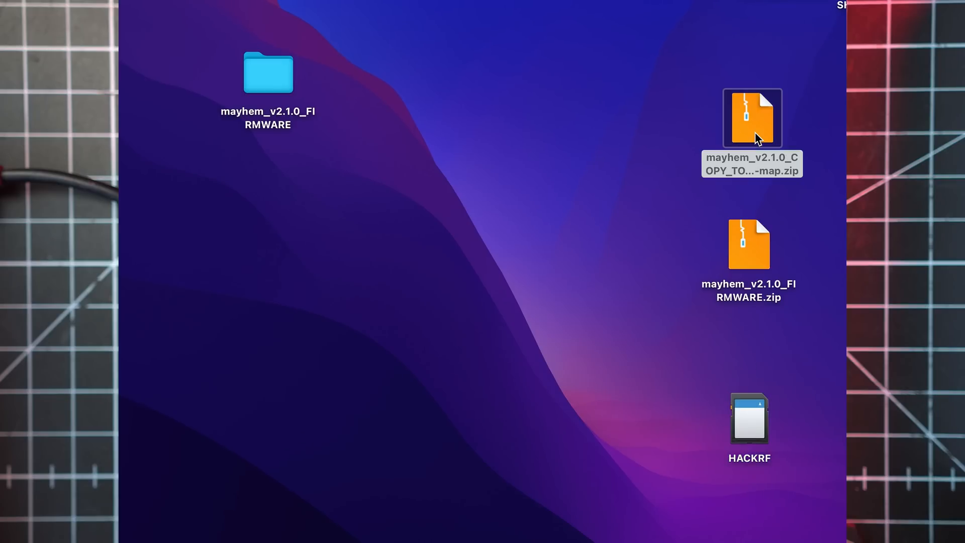
pyautogui.doubleClick(752, 117)
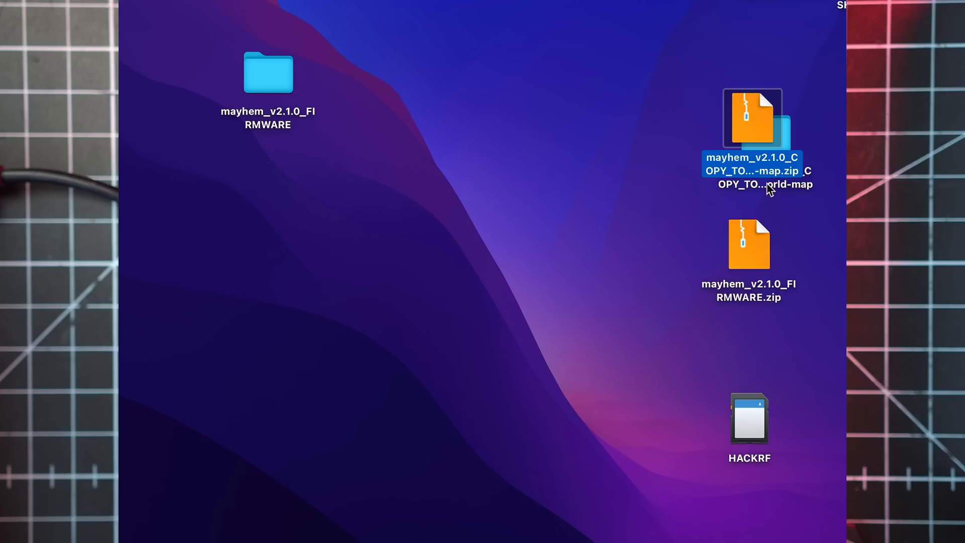
pyautogui.moveTo(766, 130); pyautogui.dragTo(505, 197)
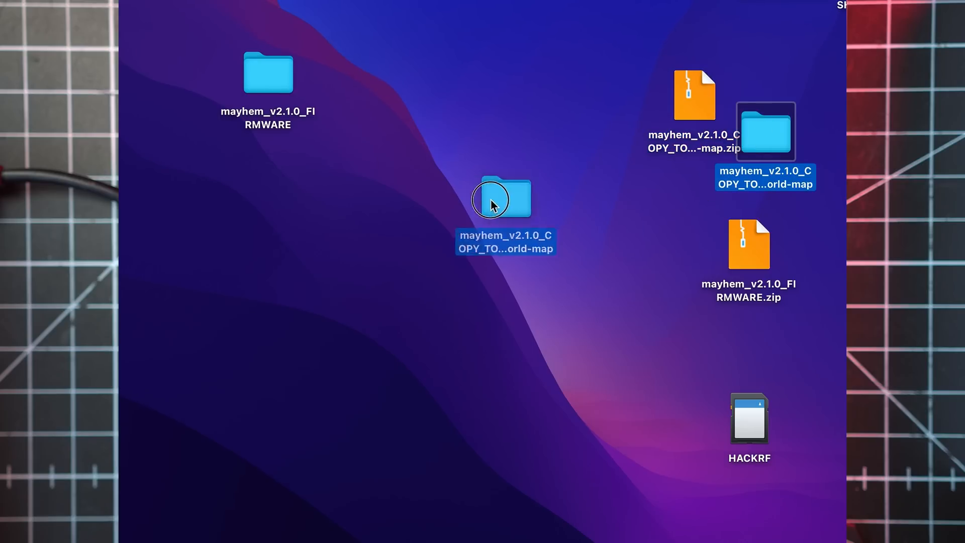
pyautogui.doubleClick(503, 200)
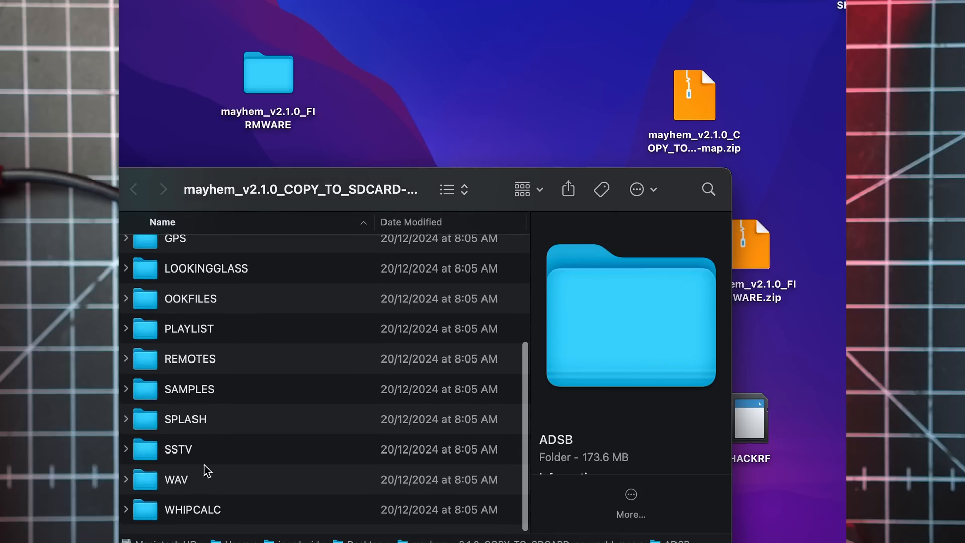
# Step: Select all SD card folders and merge them onto the HACKRF card with Apply to All
pyautogui.press('cmd+a')
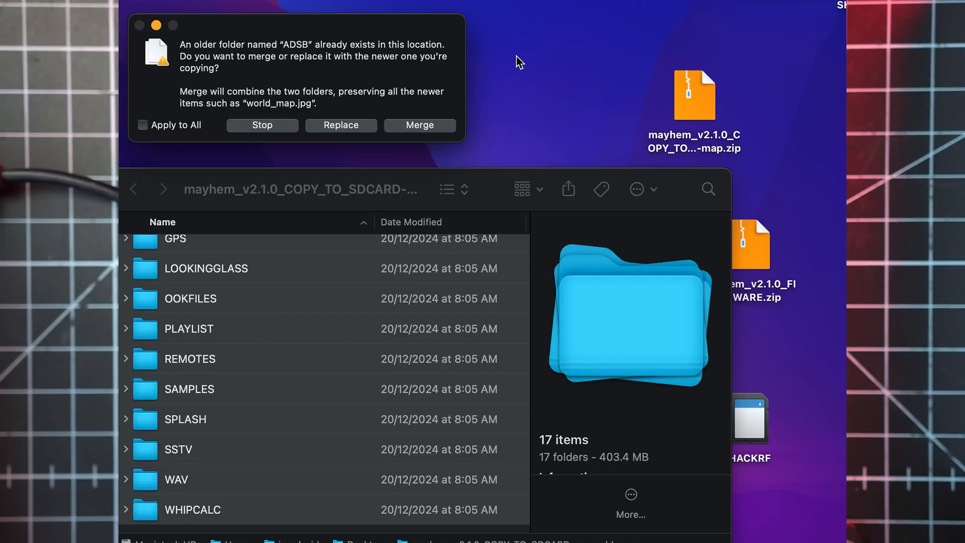
pyautogui.click(143, 125)
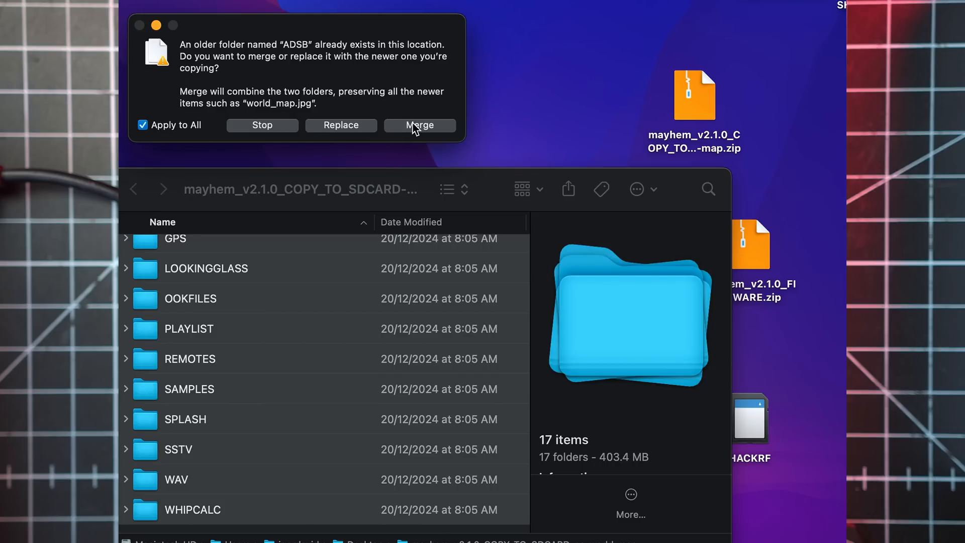
pyautogui.click(420, 125)
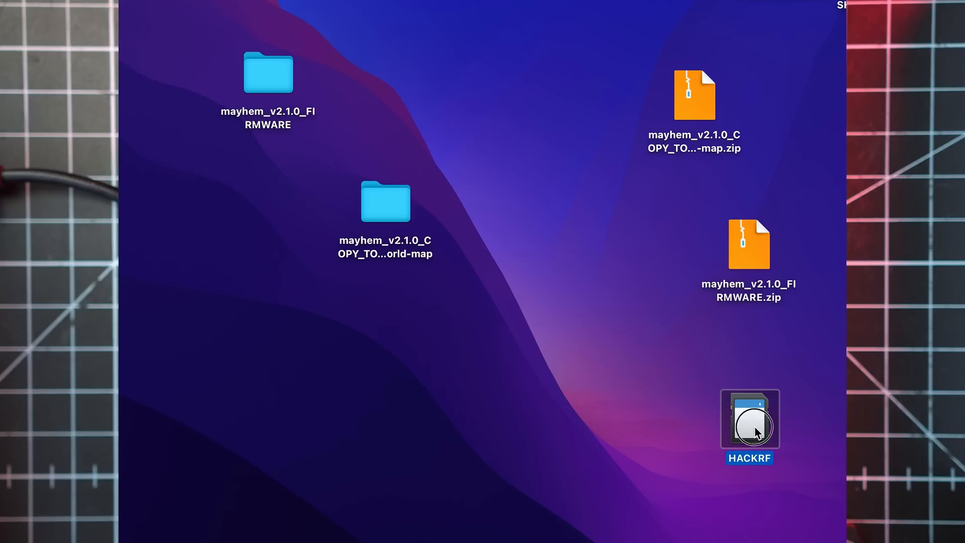
pyautogui.moveTo(760, 379)
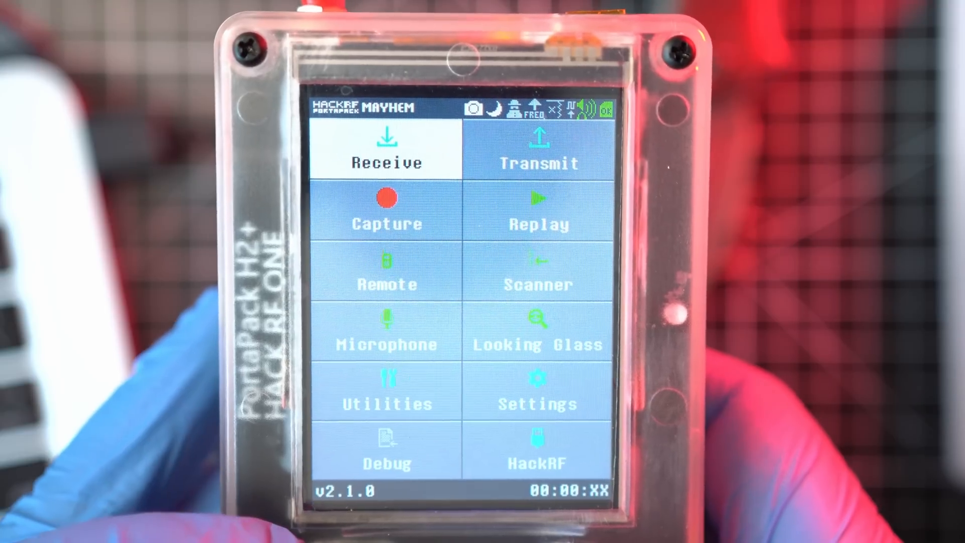
pyautogui.click(384, 150)
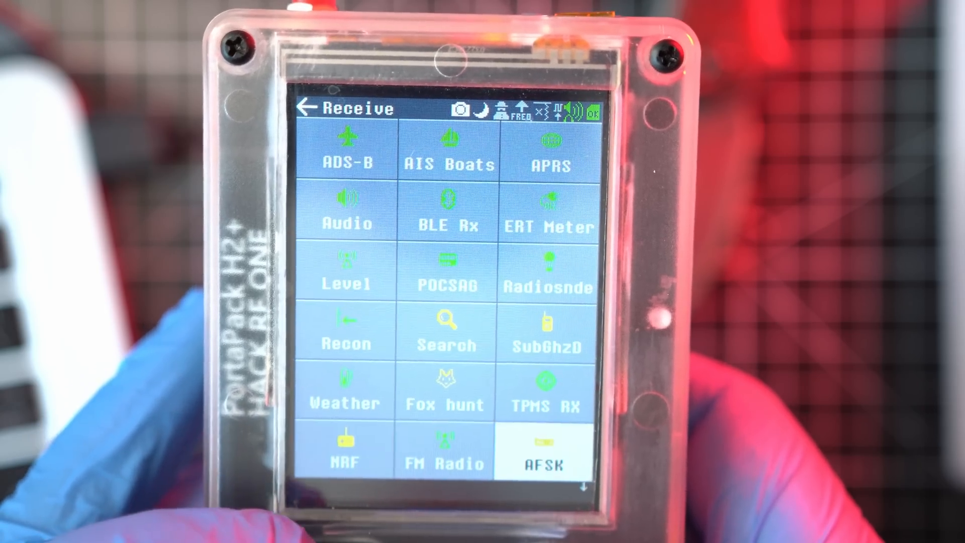
pyautogui.click(307, 109)
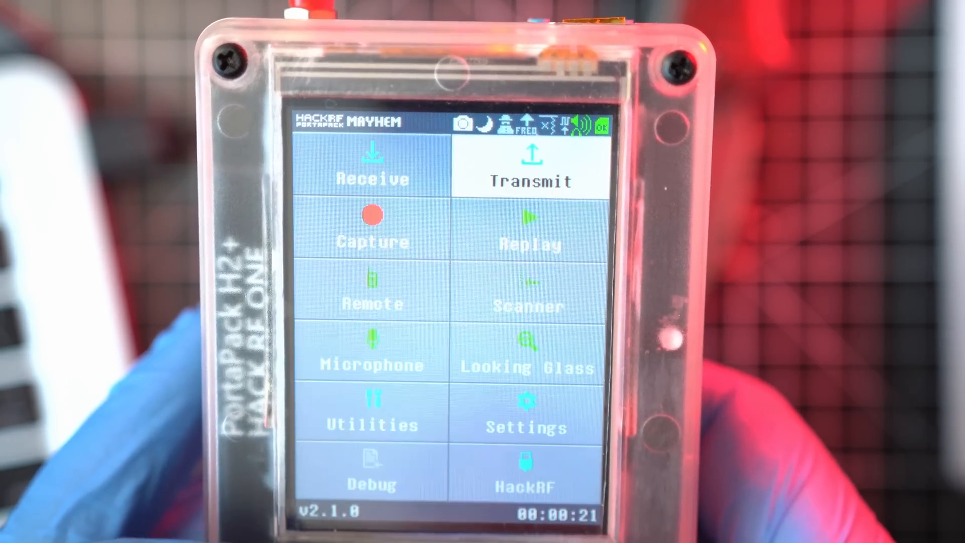